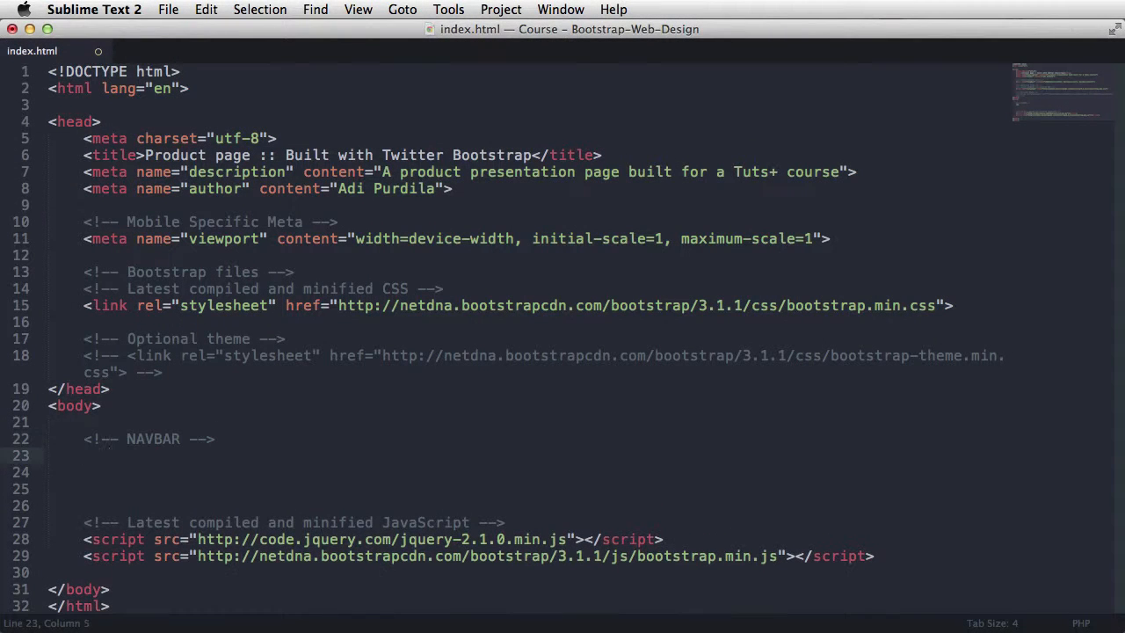
Expand nav.navbar.navbar-inverse.navbar-fixed-top into the fixed-top inverse navbar element
{"action": "type", "text": "nav.navbar.navbar-inv"}
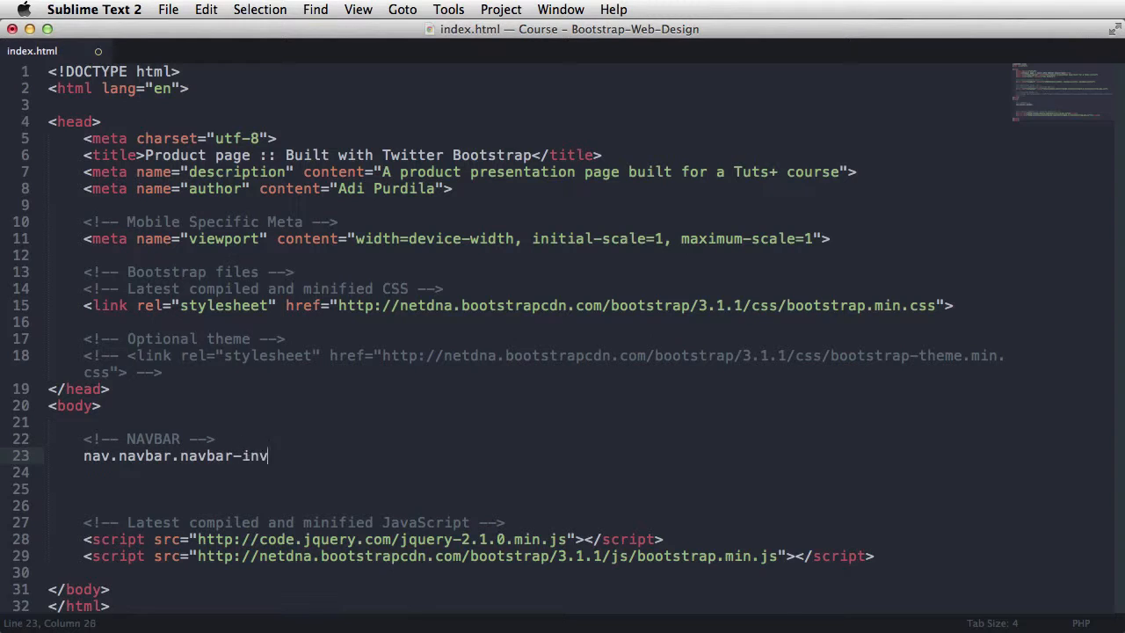
{"action": "type", "text": "erse.navbar-fixed-top\" id=\"main-navbar\" role=\"navigation\">"}
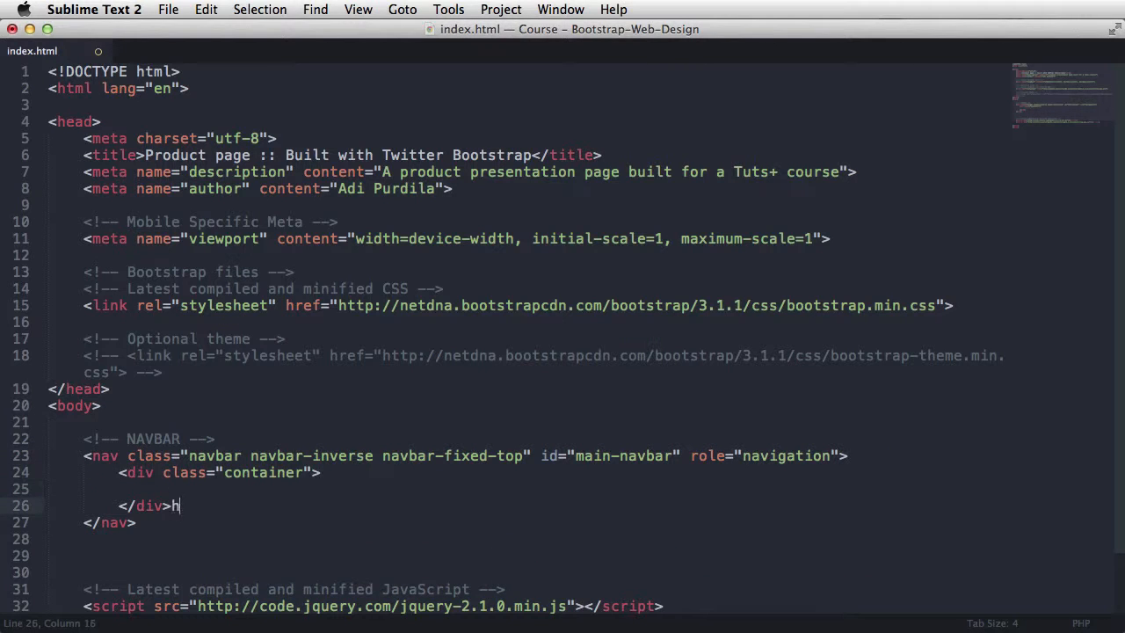
Add a navbar-header div holding a navbar-toggle button with data-toggle and data-target attributes
{"action": "type", "text": ".navbar-header\">"}
{"action": "type", "text": "button"}
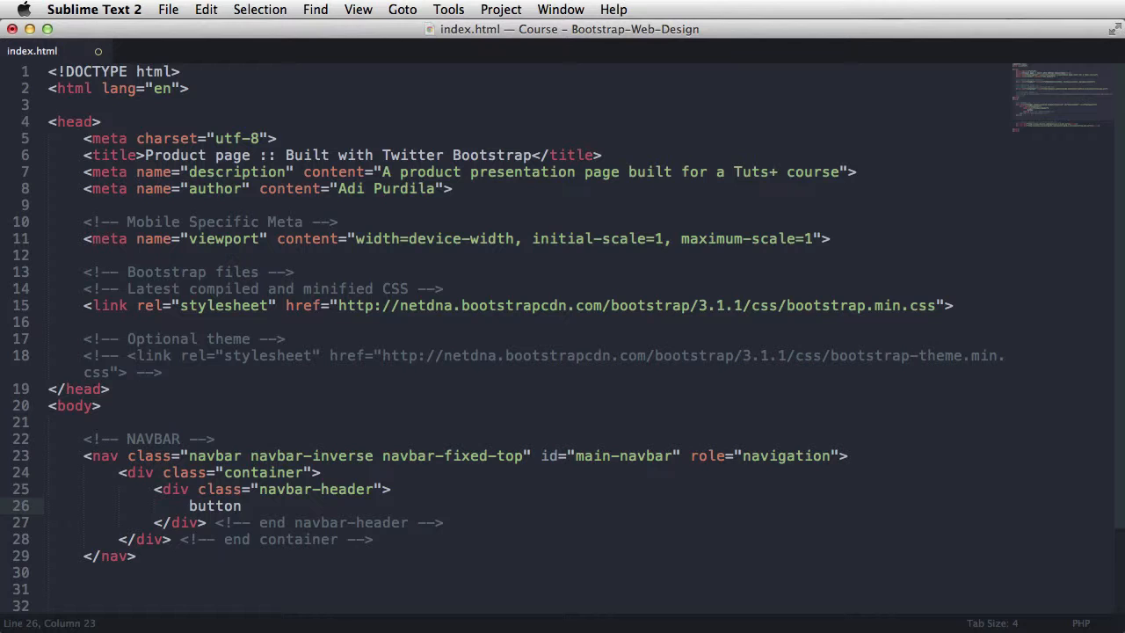
{"action": "type", "text": "<button type=\"button\"></button>"}
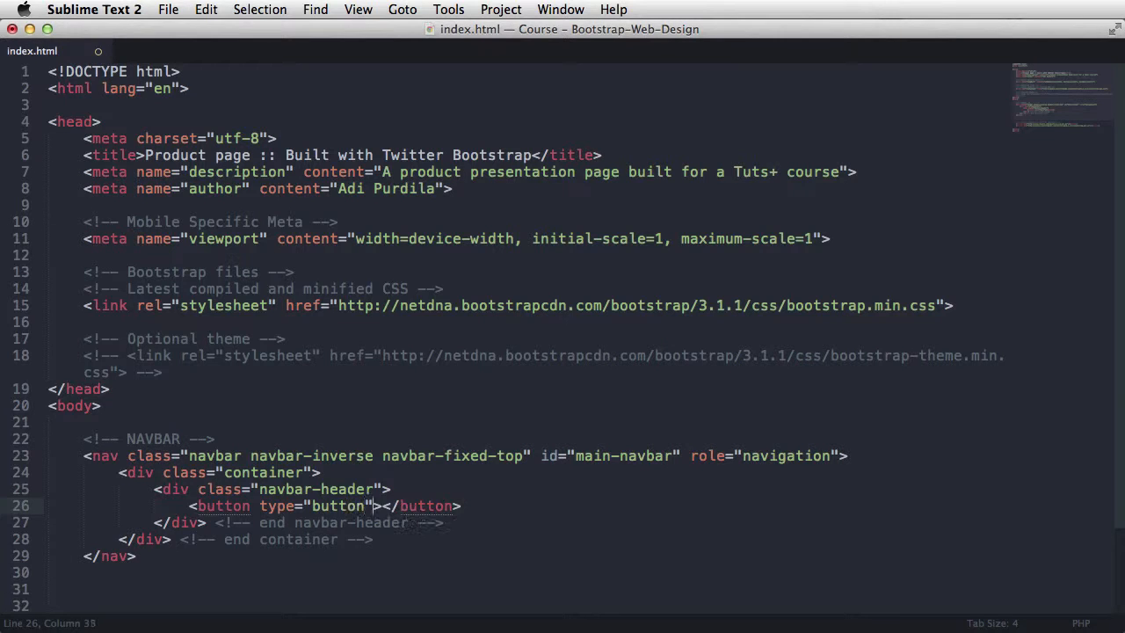
{"action": "type", "text": "class=\"navbar-toggle\" data-col"}
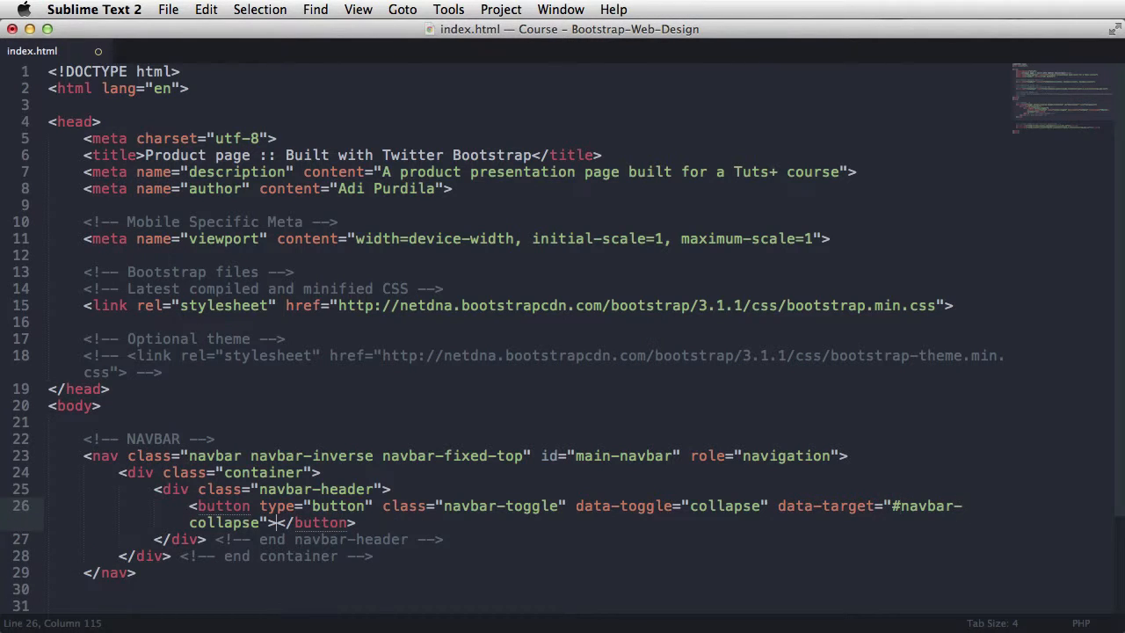
Add the sr-only Navigation span inside the button and start the navbar-brand link
{"action": "type", "text": "<span class=\"sr-only\">Navigation</span>"}
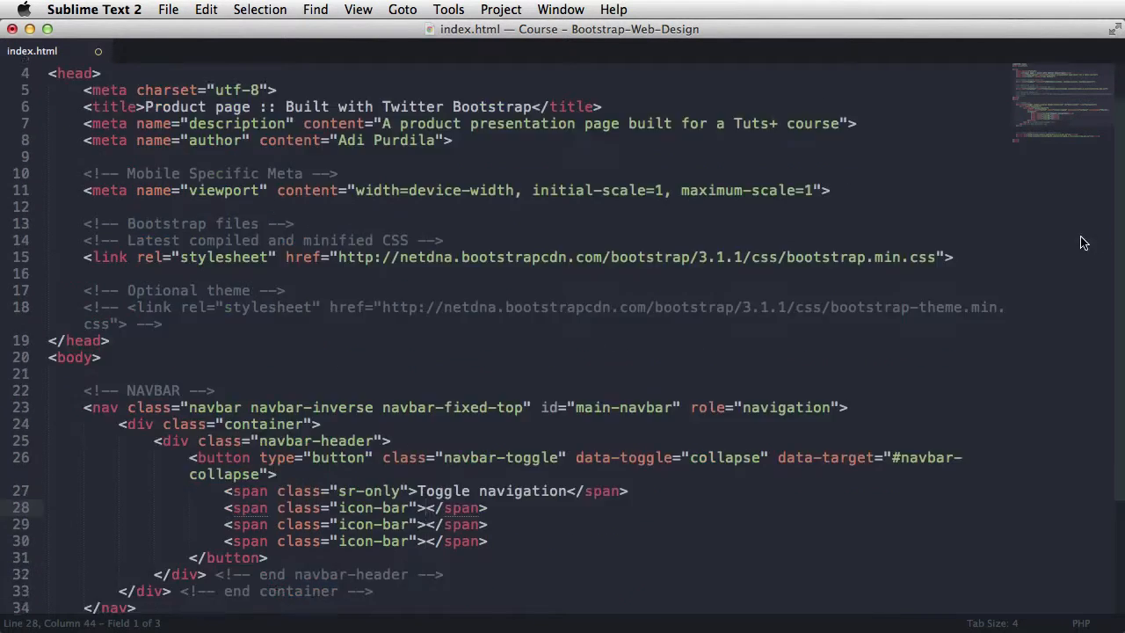
{"action": "type", "text": "a.navbar-"}
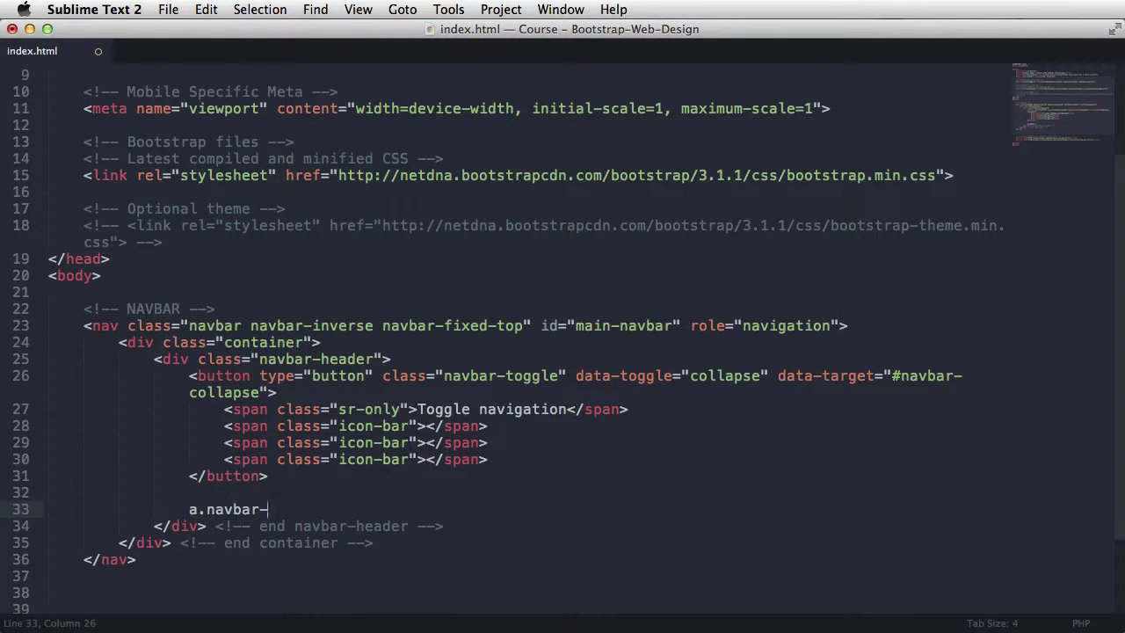
Add a navbar-brand link to index.html reading Product Name, then start the .collapse.navbar-collapse shorthand
{"action": "type", "text": "<a href=\"idnex.html\" class=\"navbar-brand\">Product Name</a>"}
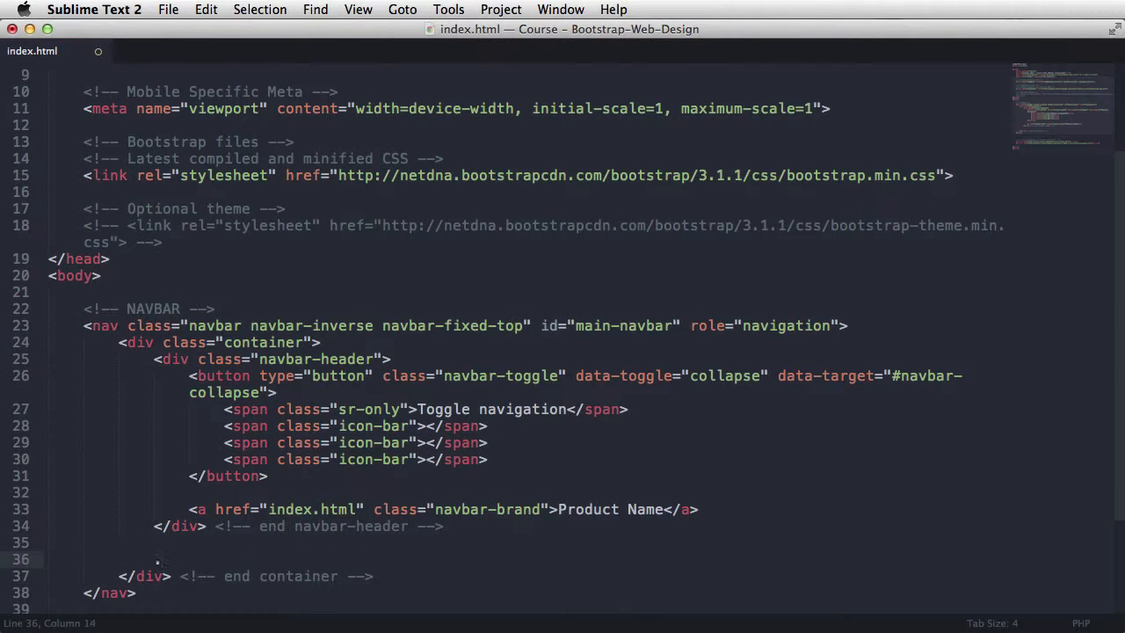
{"action": "type", "text": ".collapse.navbar-collapse#navbar-co"}
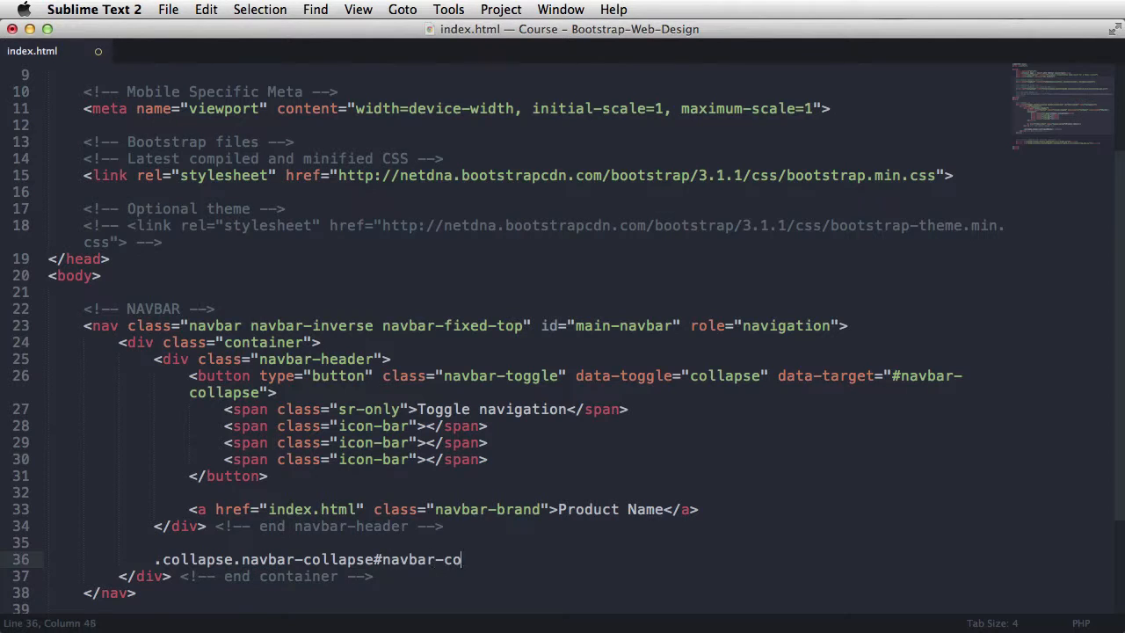
Expand the navbar-collapse div and write ul.nav.navbar-nav>li*4>a for a four-item nav list
{"action": "key", "text": "tab"}
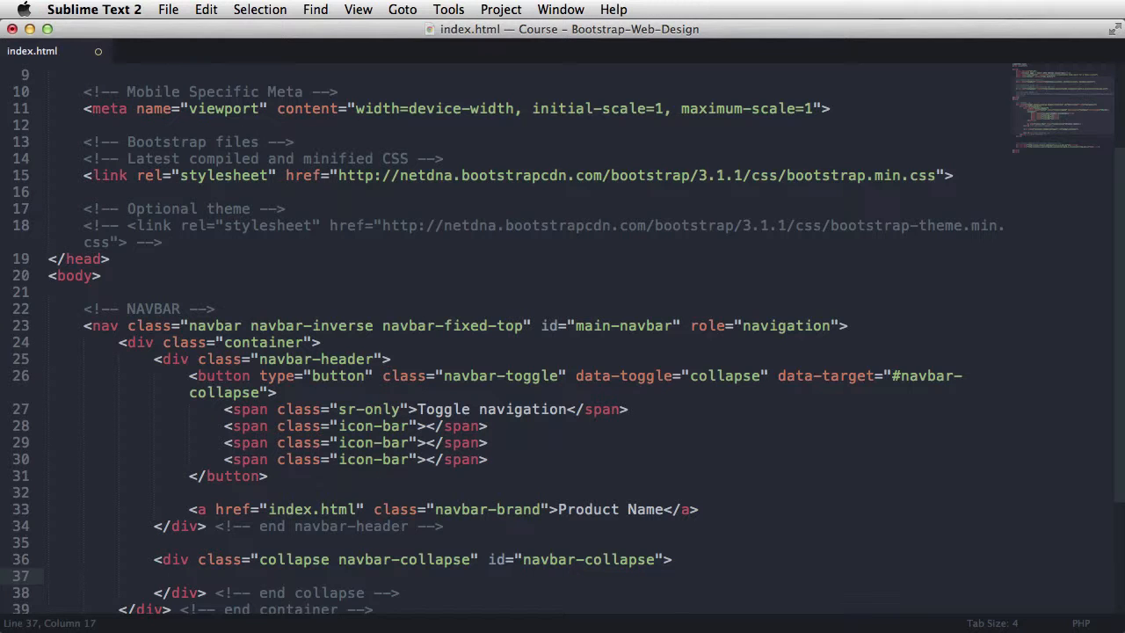
{"action": "type", "text": "ul.nav.navbar-nav>li>a"}
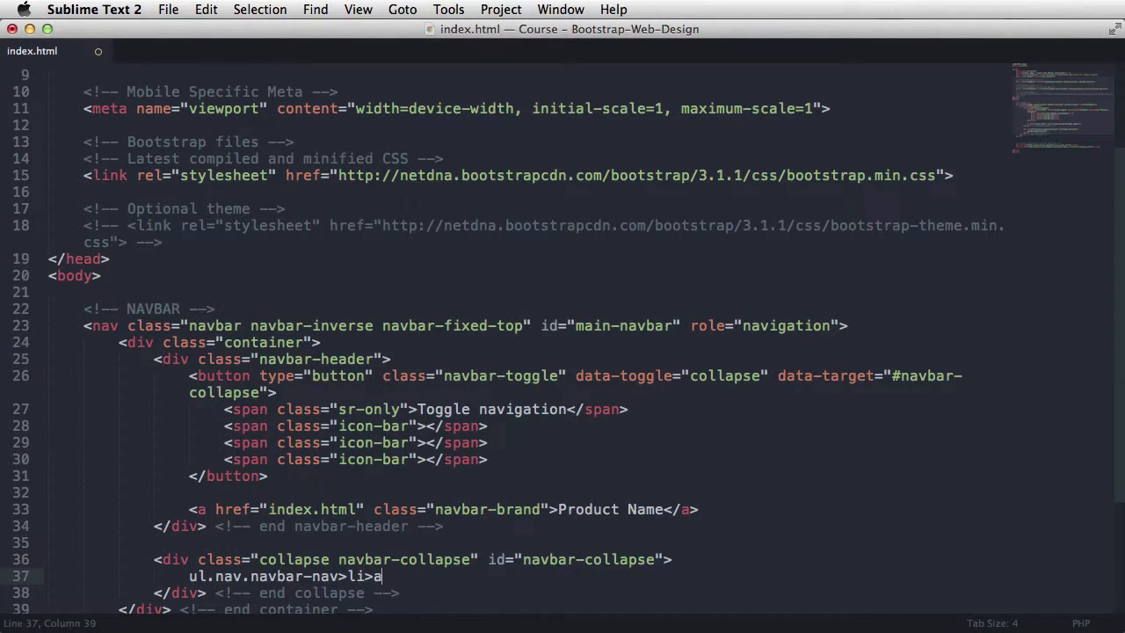
{"action": "type", "text": "*4"}
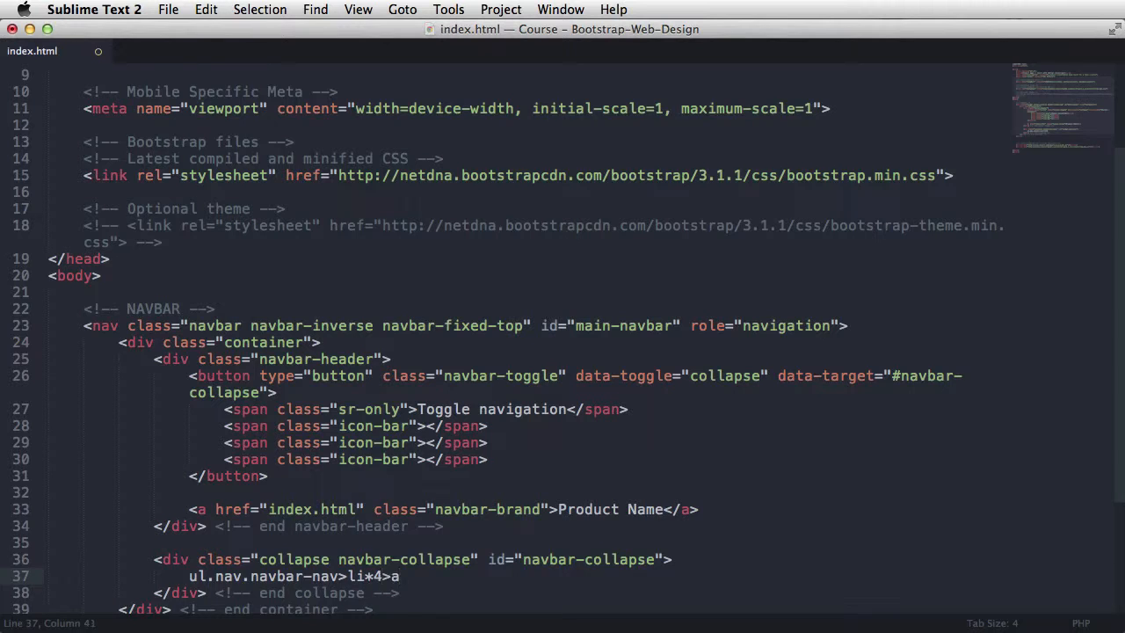